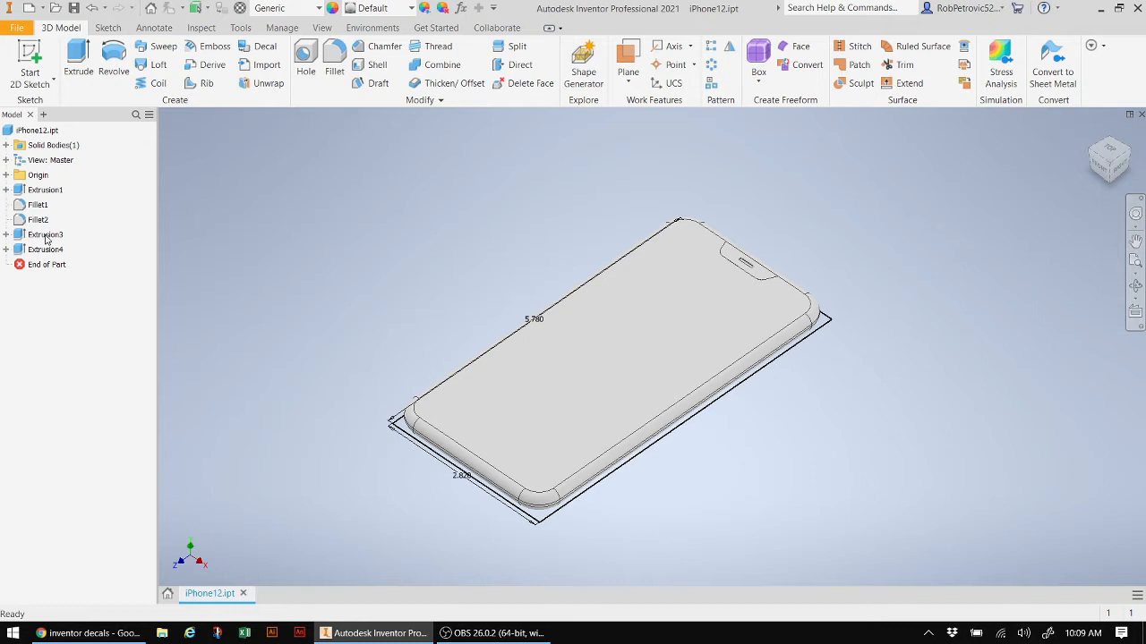
- Expand the iPhone12 part's Origin folder and preview the XZ Plane on the phone model
left_click(7, 175)
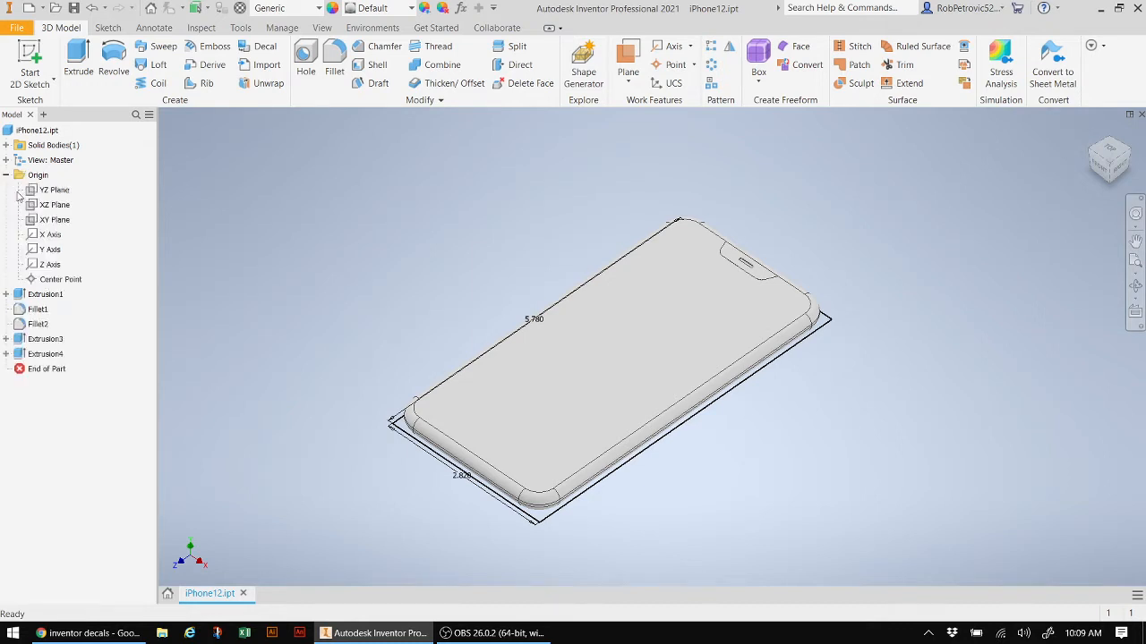
left_click(54, 204)
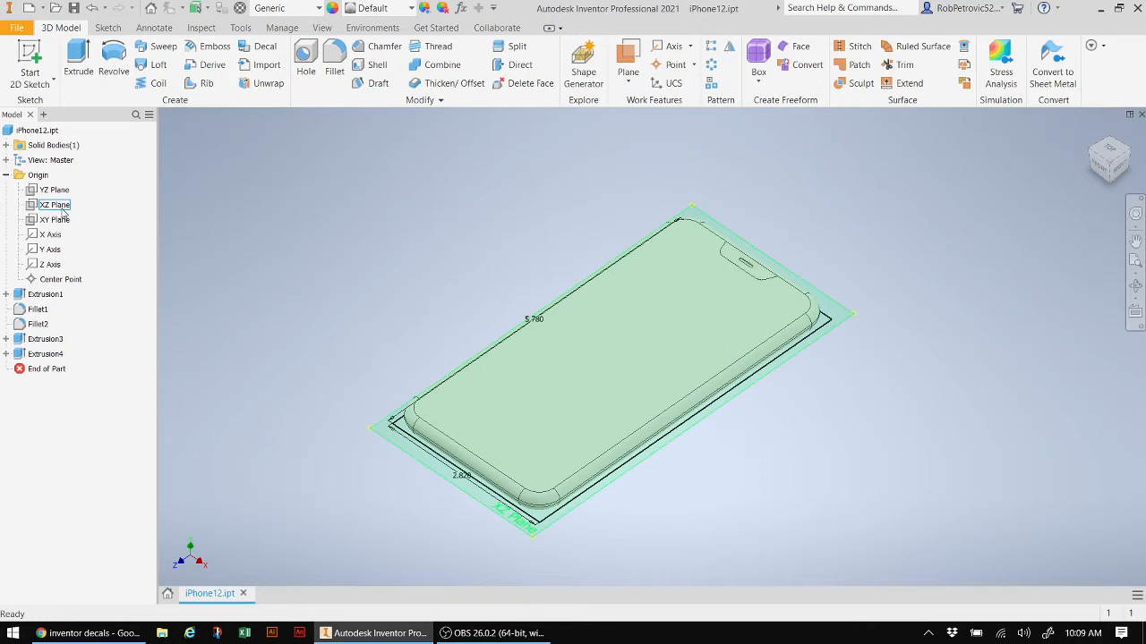
left_click(54, 218)
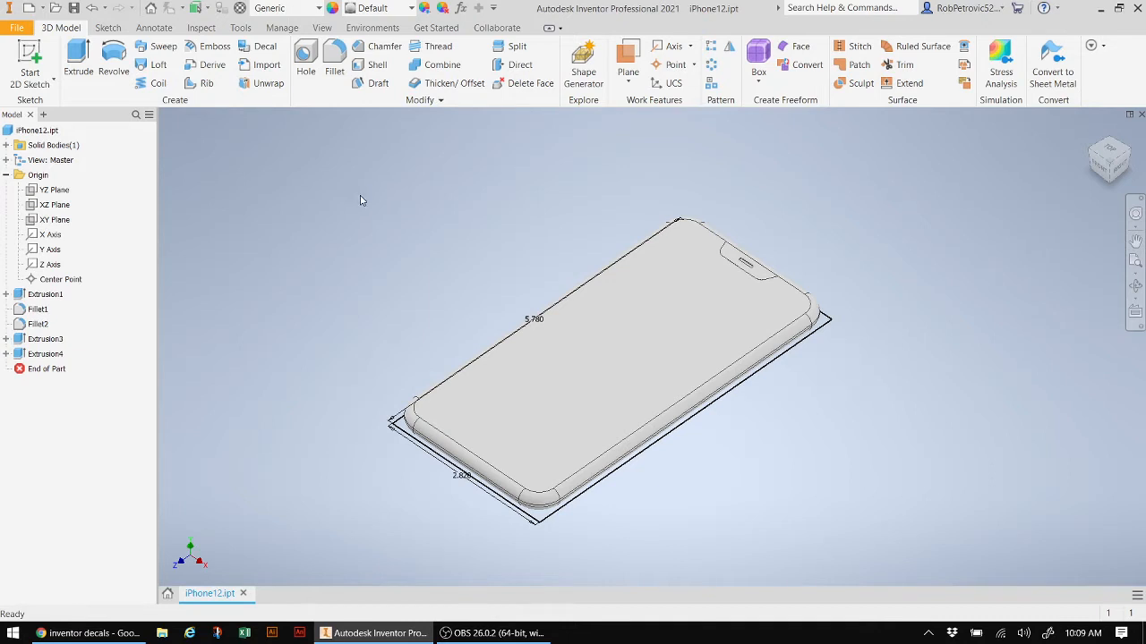
mouse_move(365, 202)
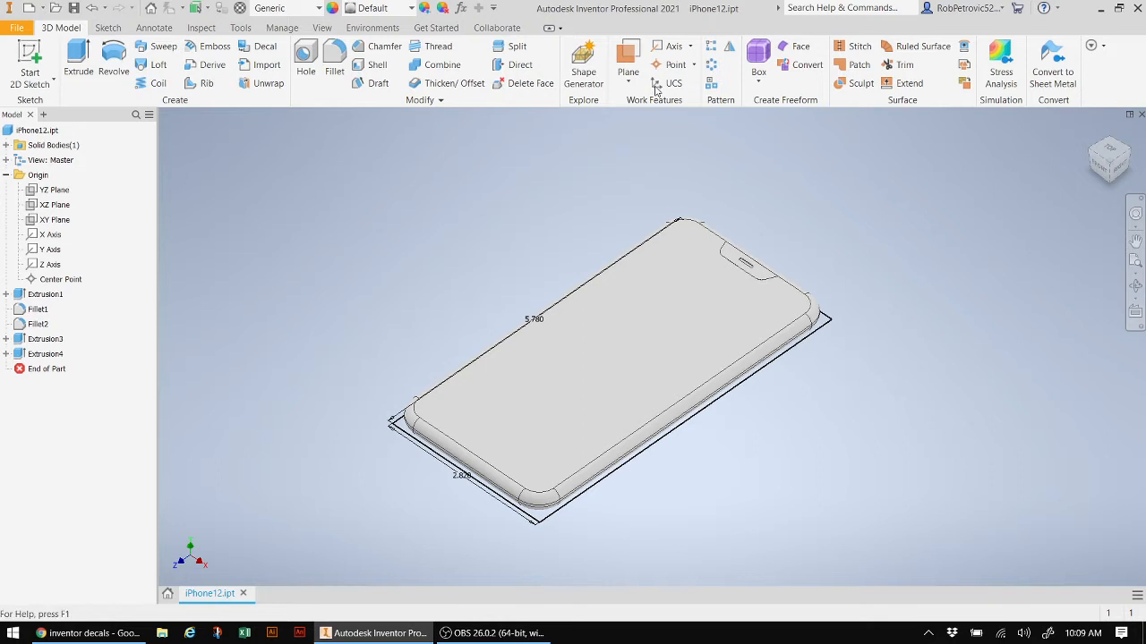
mouse_move(627, 50)
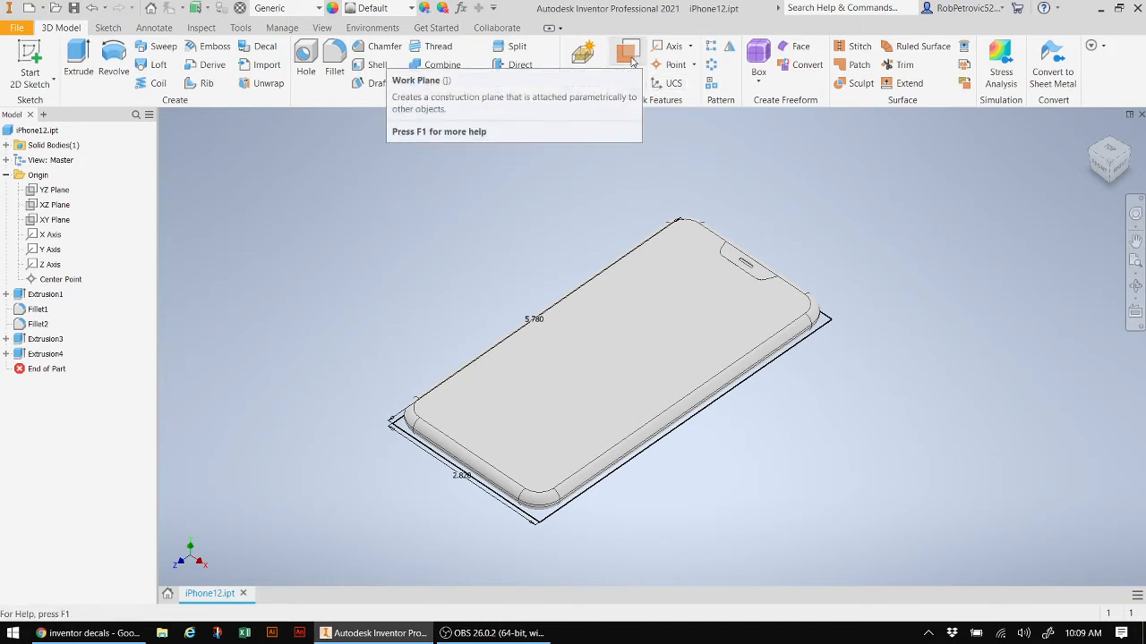
- Create Work Plane1 offset from the phone's front face
left_click(627, 54)
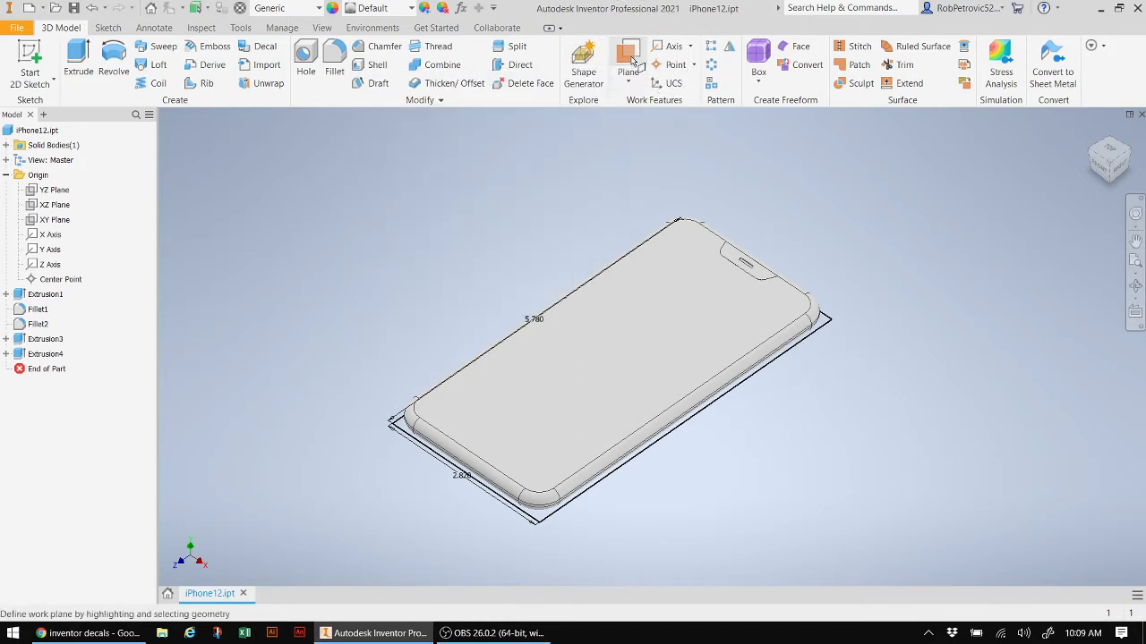
left_click(627, 50)
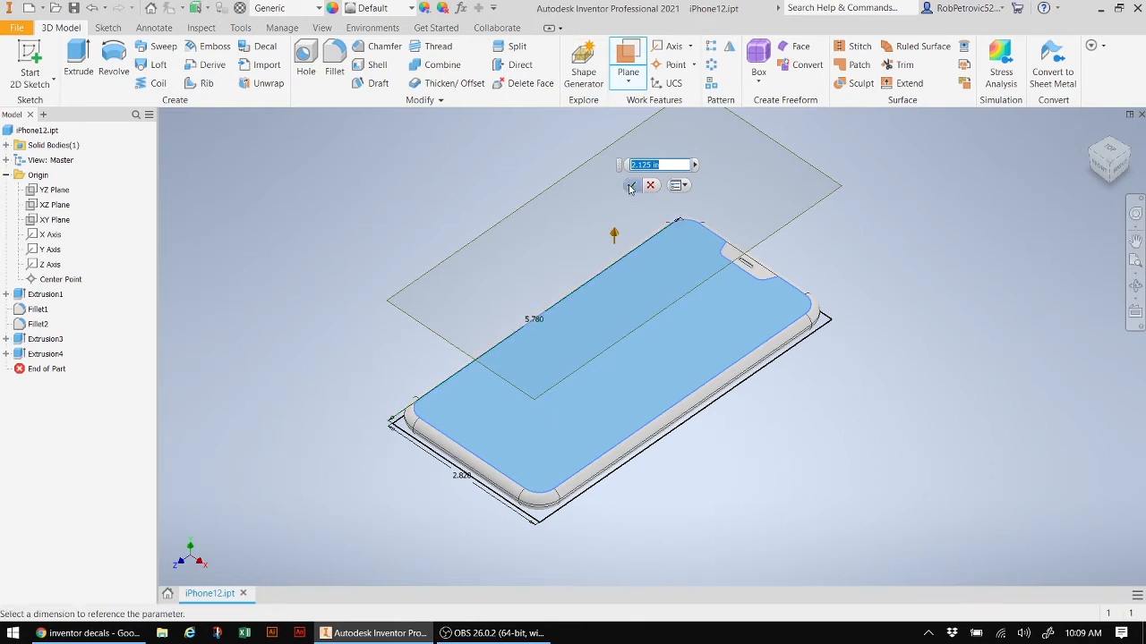
mouse_move(630, 184)
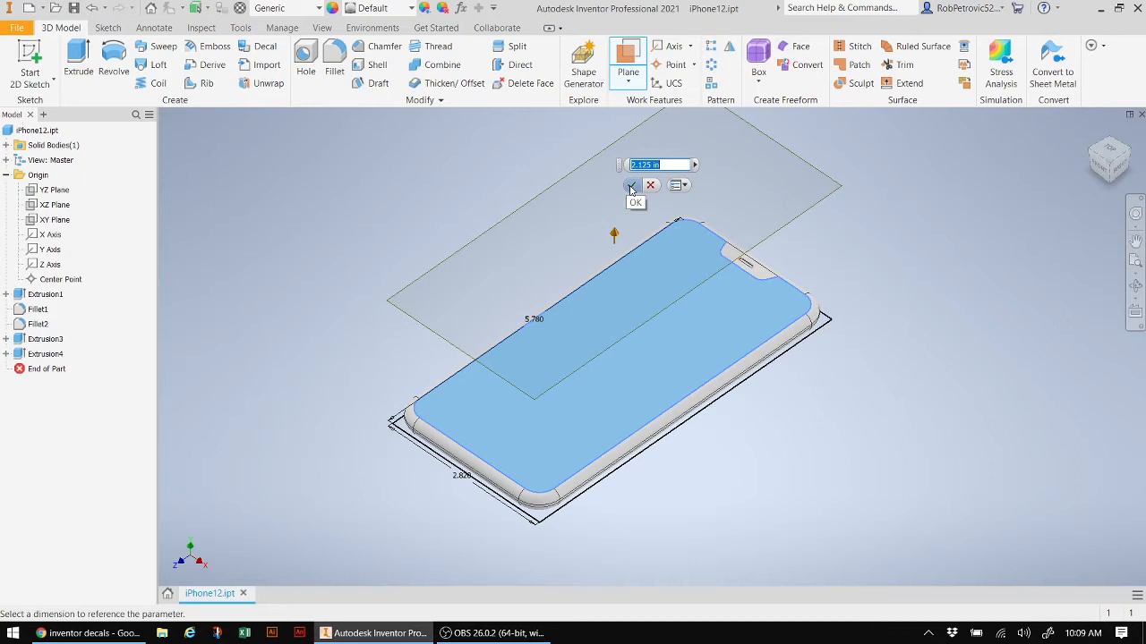
left_click(631, 184)
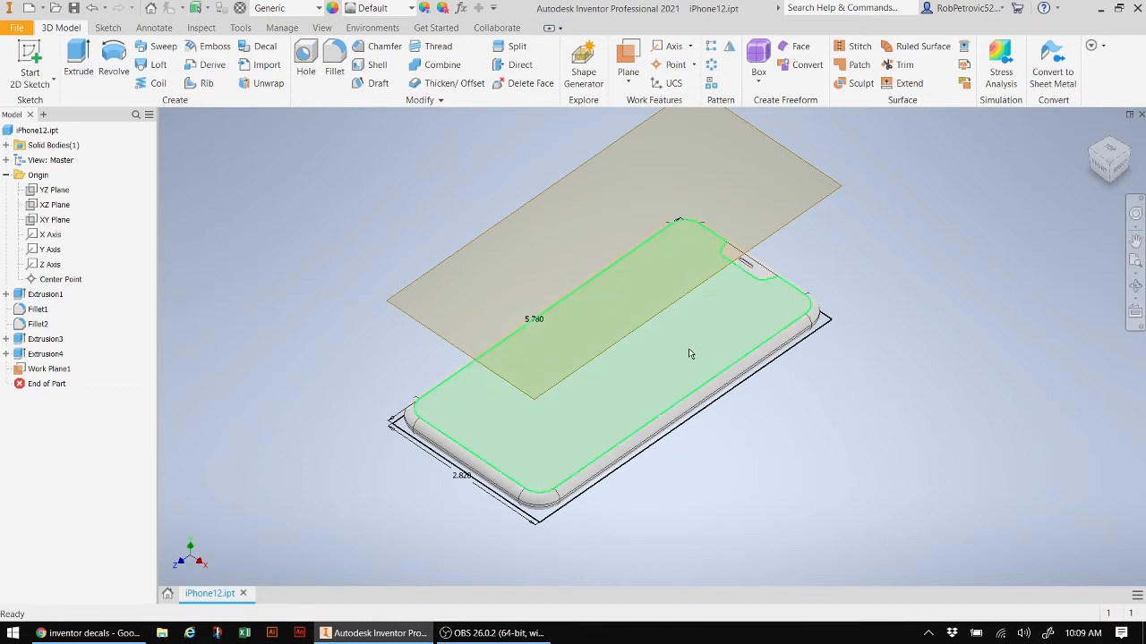
mouse_move(725, 342)
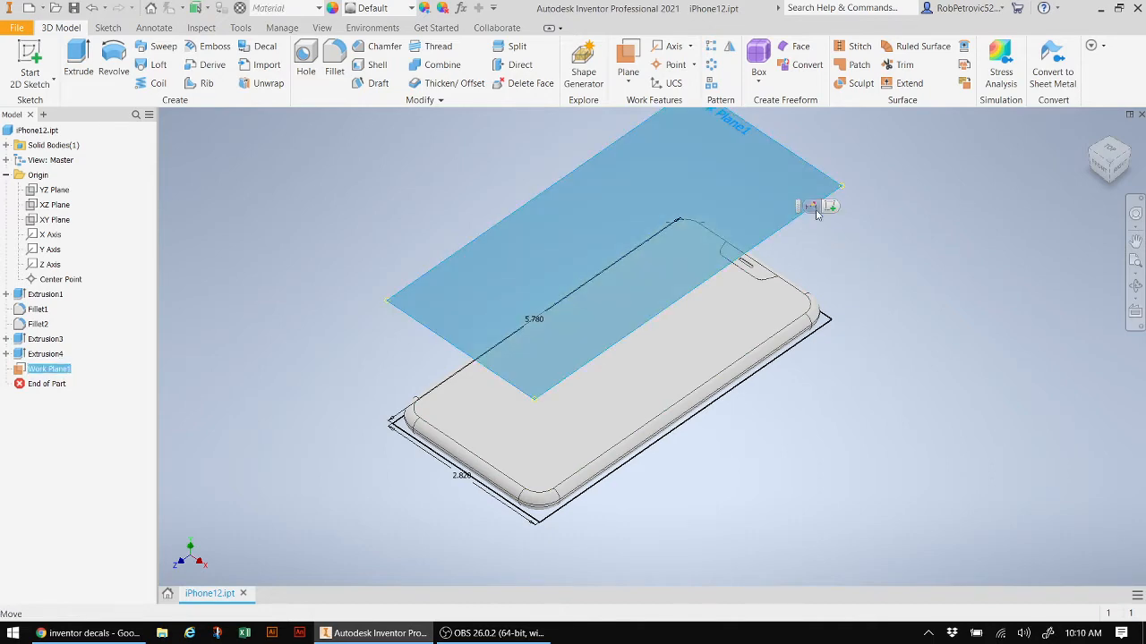
- Start Sketch6 on Work Plane1, viewing the phone outline from the top
left_click(810, 208)
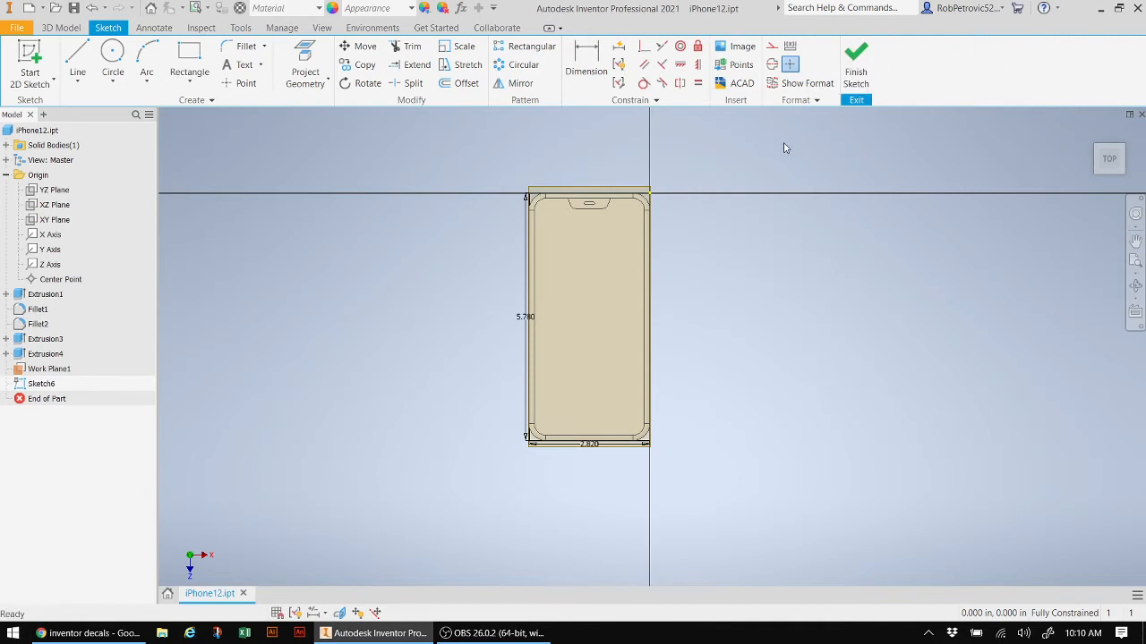
mouse_move(742, 47)
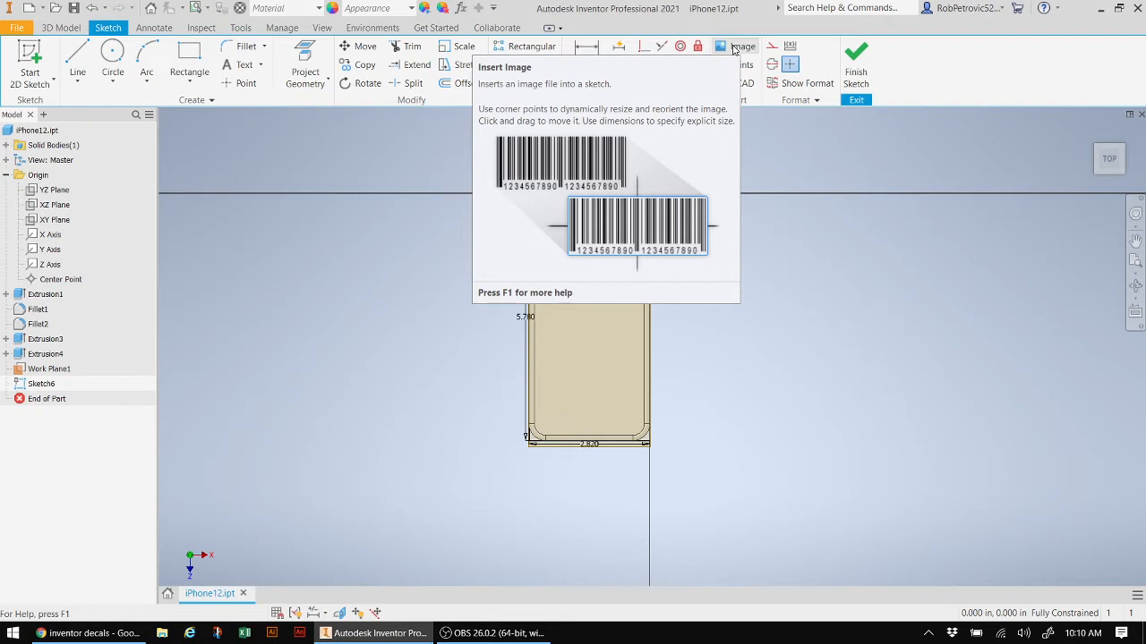
- Insert the iOS 14 home screen JPG into the sketch over the phone outline
left_click(743, 46)
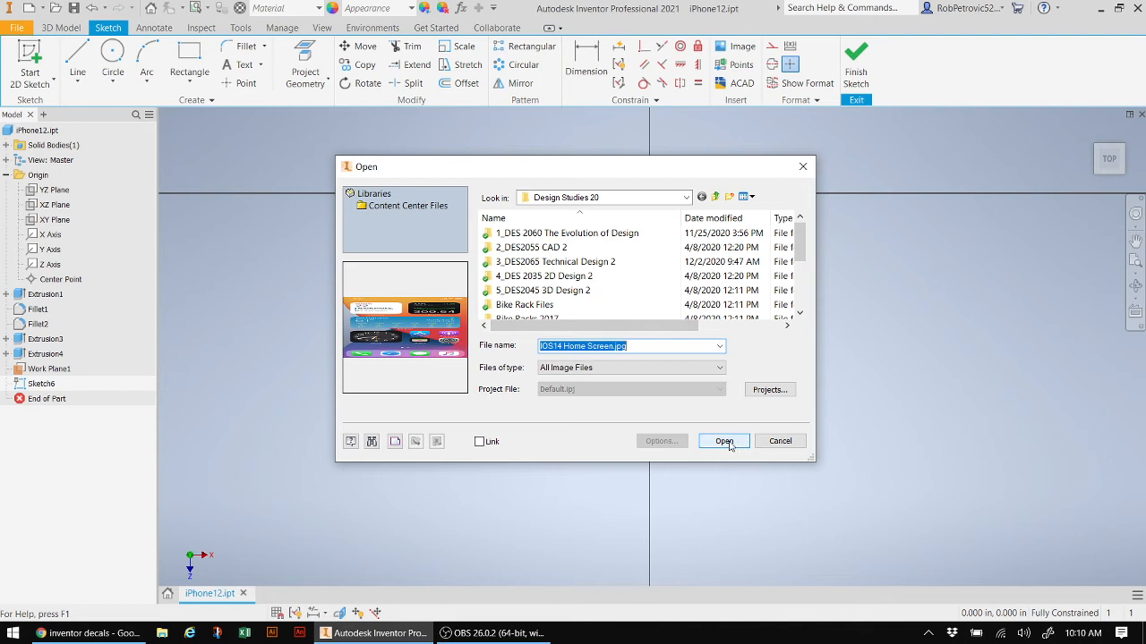
left_click(723, 441)
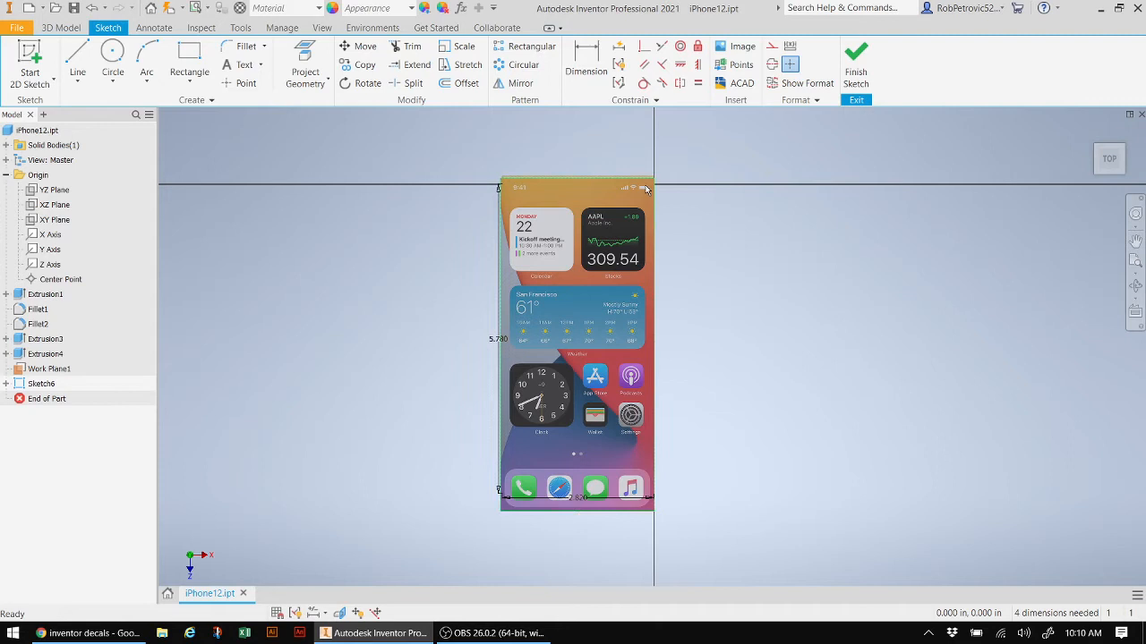
- Stretch the home-screen image by its corner grip until it matches the phone outline
left_click_drag(576, 344, 569, 349)
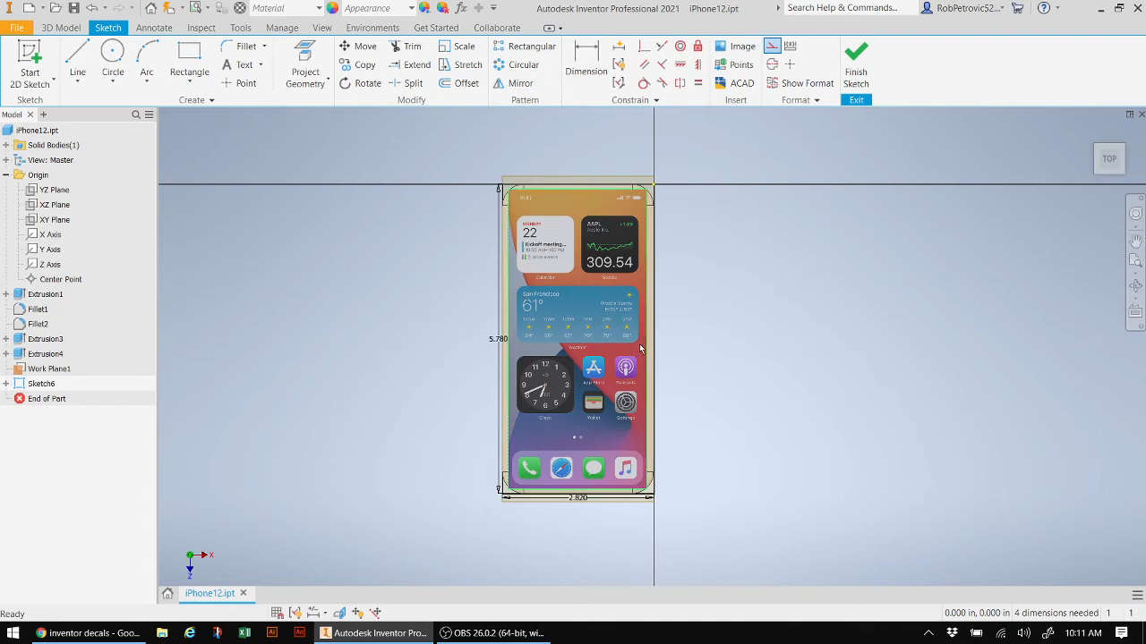
- Finish Sketch6 and return to the 3D Model commands with the image above the phone
left_click(855, 63)
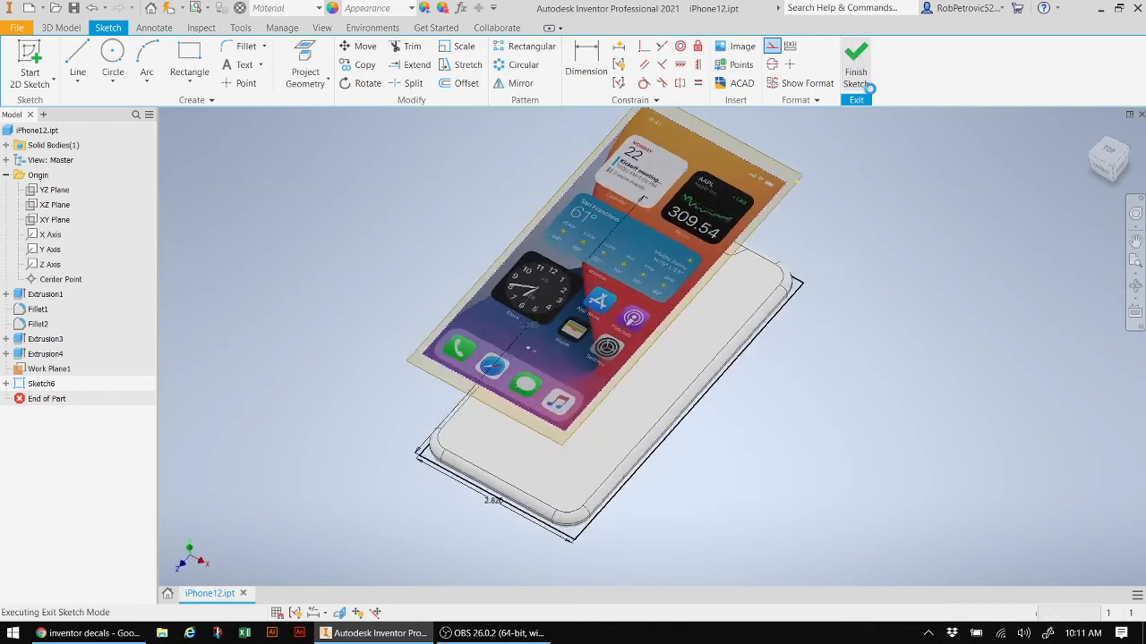
left_click(856, 68)
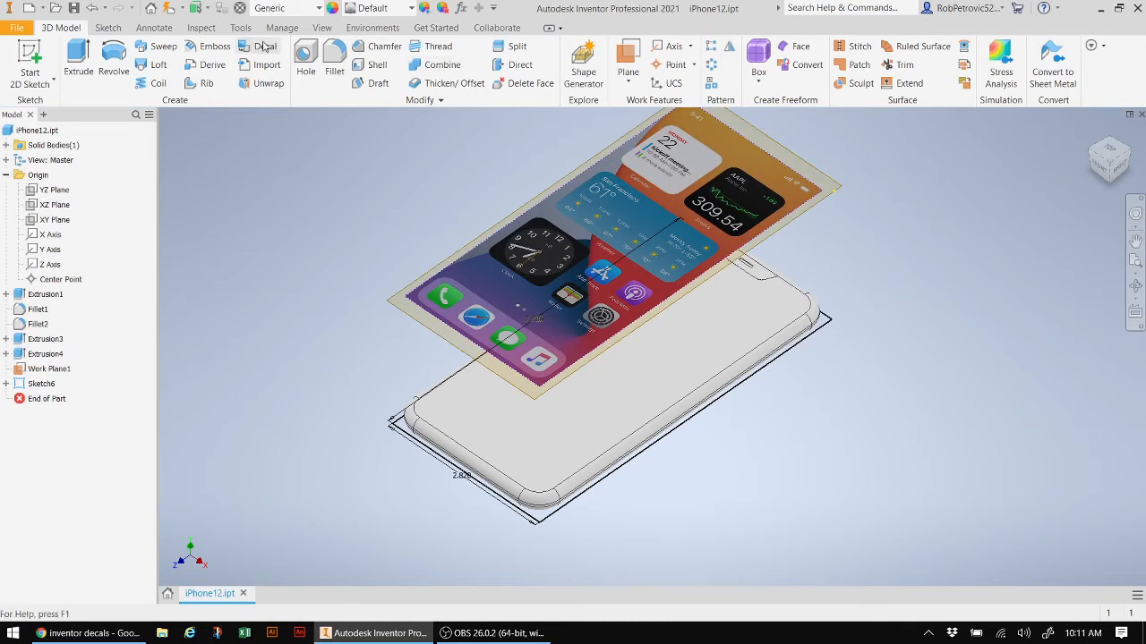
mouse_move(265, 47)
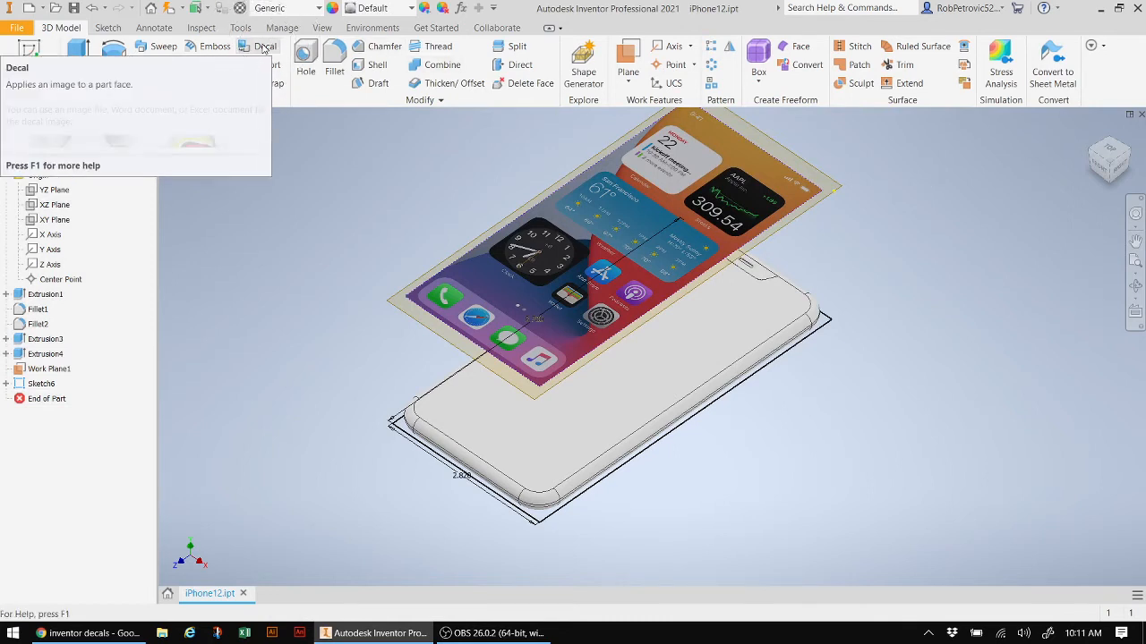
- Create Decal1 wrapping the home-screen image onto the phone's front face with Wrap to Face
left_click(265, 46)
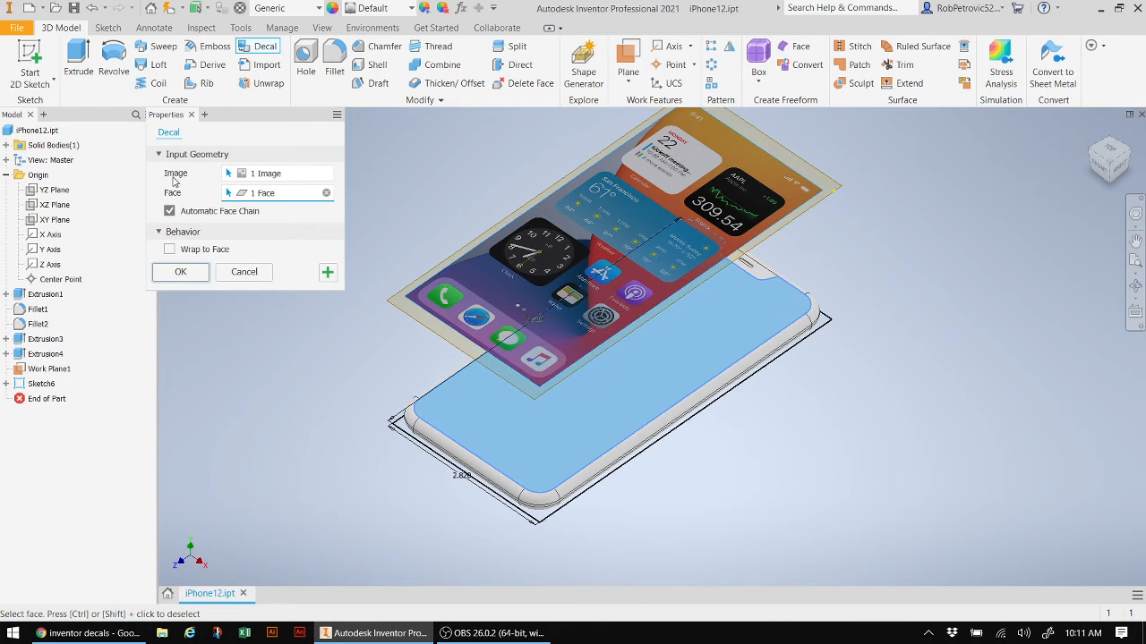
mouse_move(249, 197)
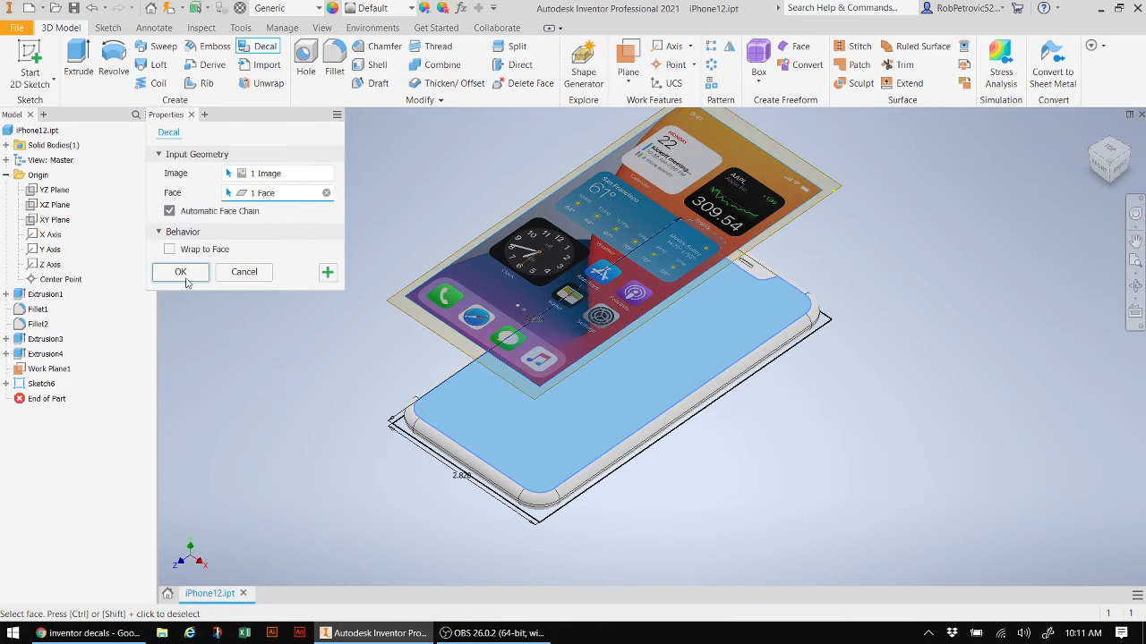
left_click(170, 249)
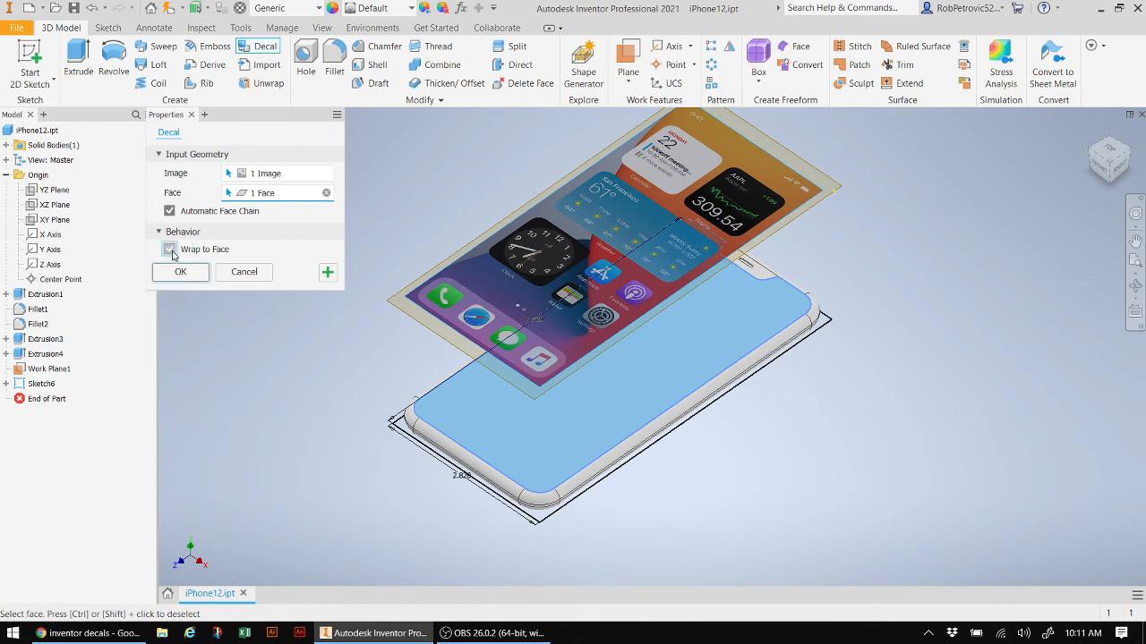
left_click(171, 249)
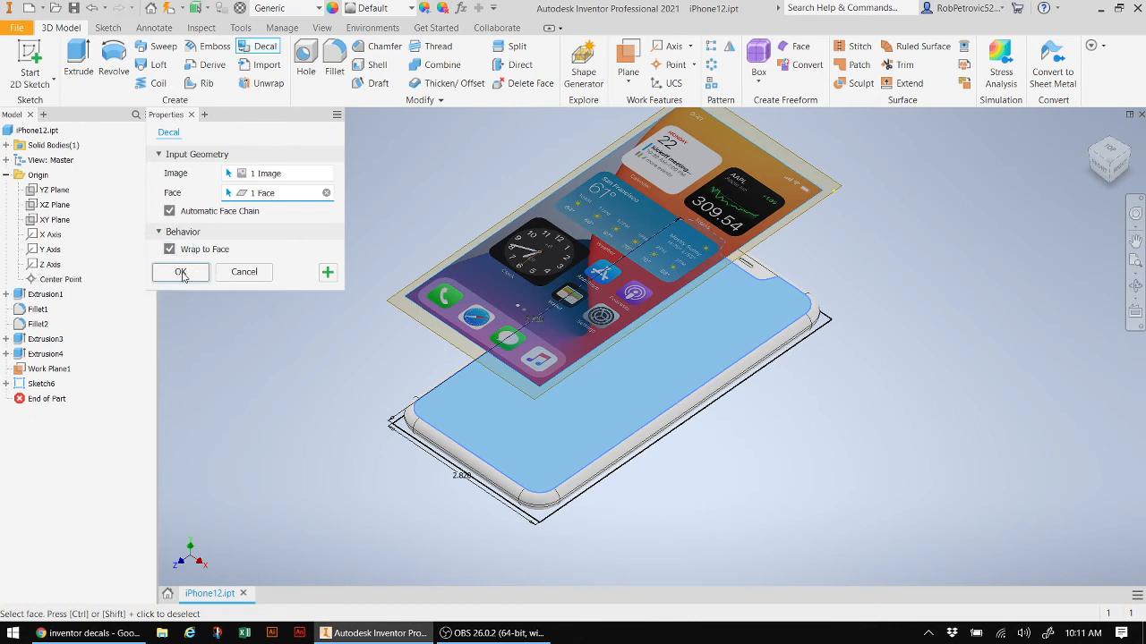
left_click(179, 272)
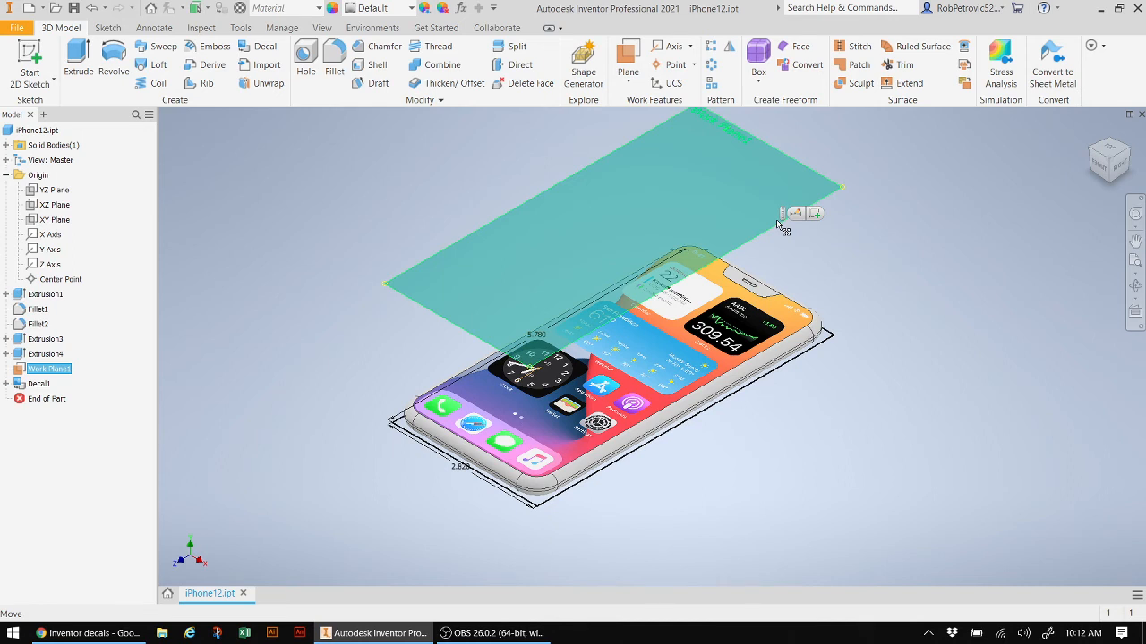
- Bring up the context menu for Work Plane1 above the decalled phone
right_click(784, 223)
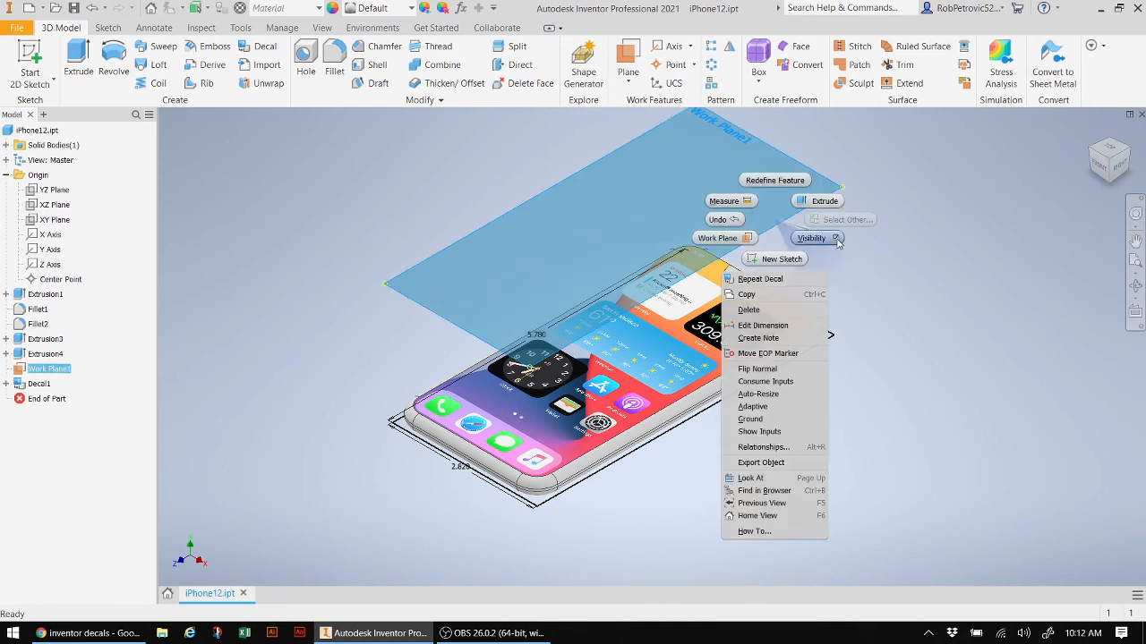